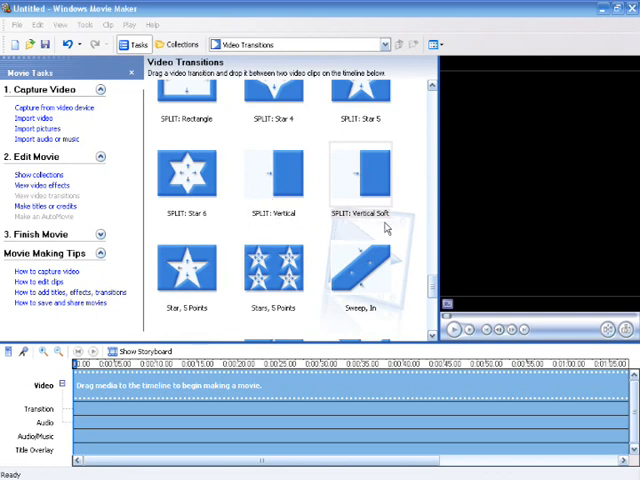
{"action": "mouse_move", "coordinate": [303, 263]}
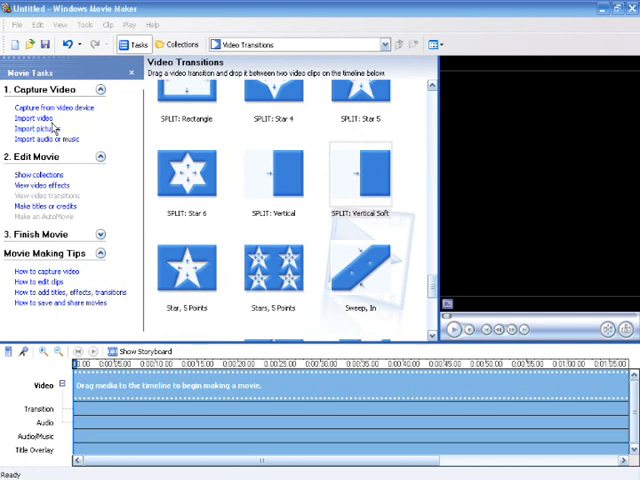
Step: Open the Import File dialog via 'Import video' under Capture Video
{"action": "left_click", "coordinate": [37, 117]}
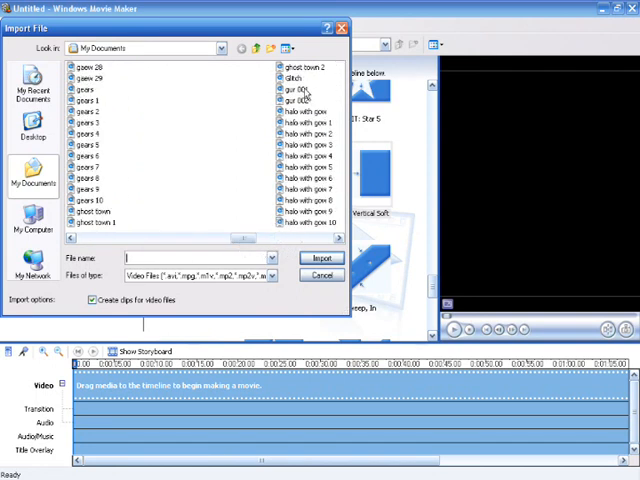
Step: Import the gur 001 dog clip onto the timeline and reopen the video import dialog
{"action": "left_click", "coordinate": [322, 258]}
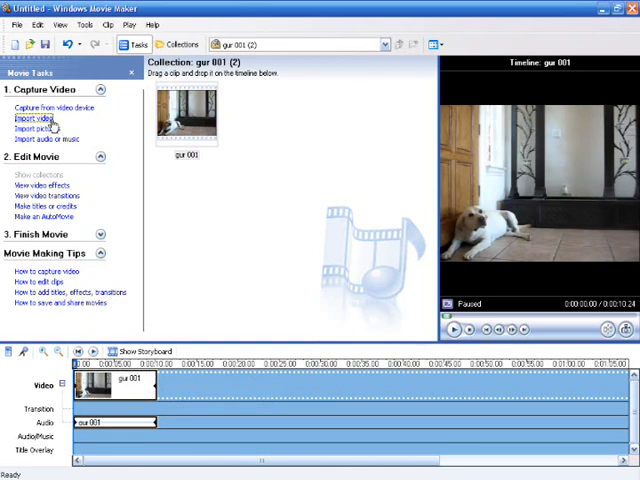
{"action": "left_click", "coordinate": [38, 120]}
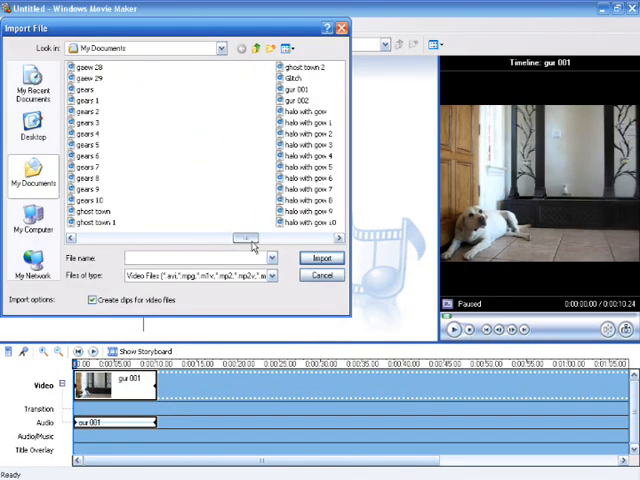
Step: Import gur 002 and overlap it with the end of gur 001, creating a Fade
{"action": "left_click", "coordinate": [321, 258]}
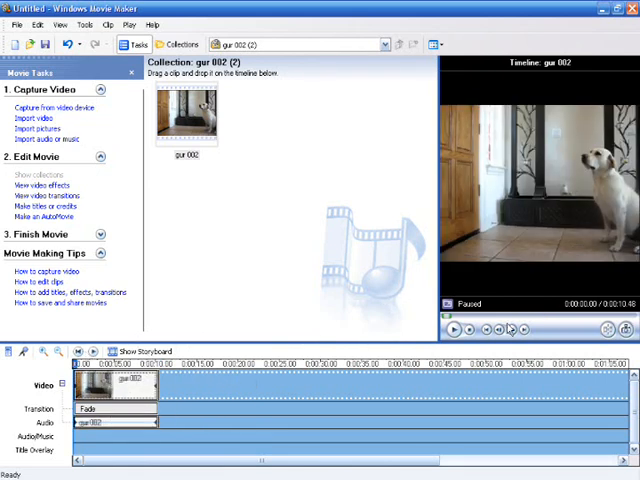
Step: Play and pause the overlapping dog clips, then show the Video Transitions gallery
{"action": "left_click", "coordinate": [453, 329]}
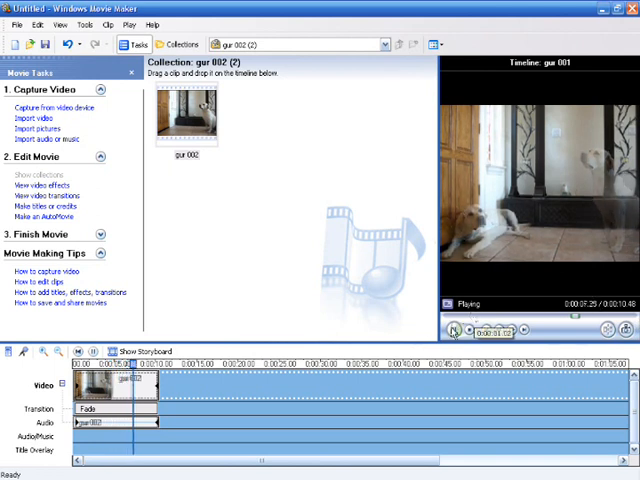
{"action": "left_click", "coordinate": [456, 330]}
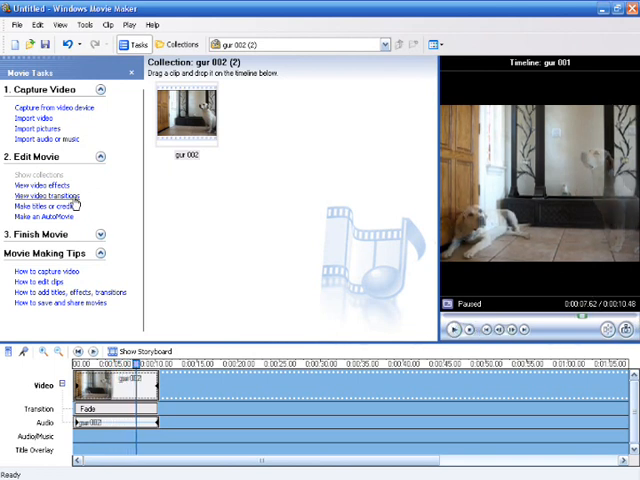
{"action": "left_click", "coordinate": [48, 196]}
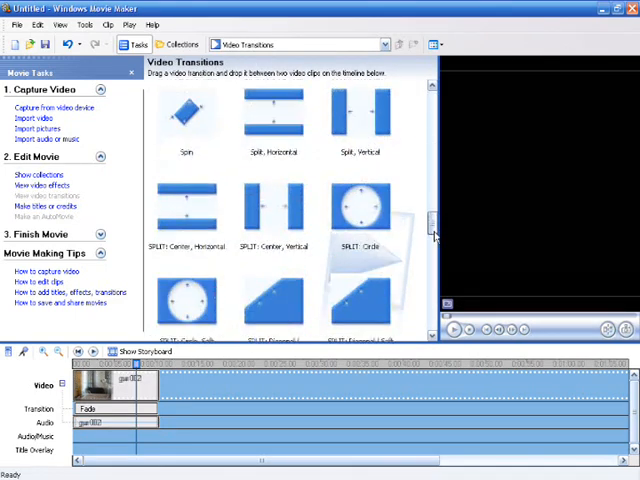
Step: Place SPLIT: Vertical Soft between the dog clips and preview the cloned dog
{"action": "scroll", "scroll_direction": "down", "scroll_amount": 3}
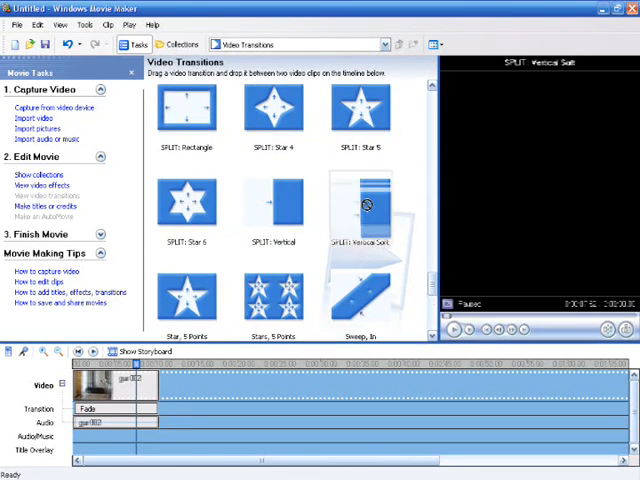
{"action": "left_click_drag", "start_coordinate": [360, 205], "coordinate": [110, 408]}
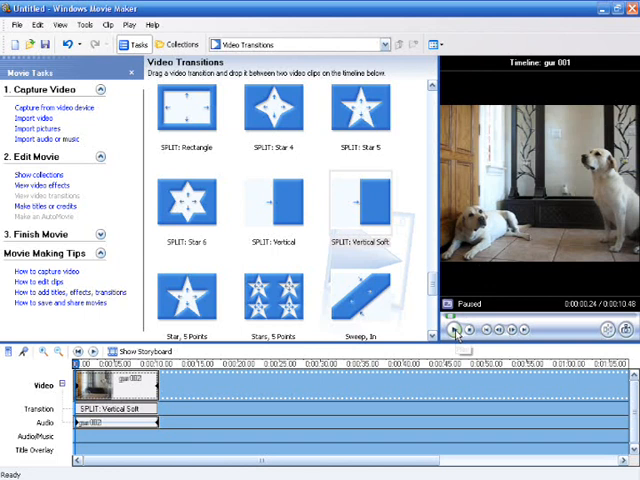
{"action": "left_click", "coordinate": [454, 329]}
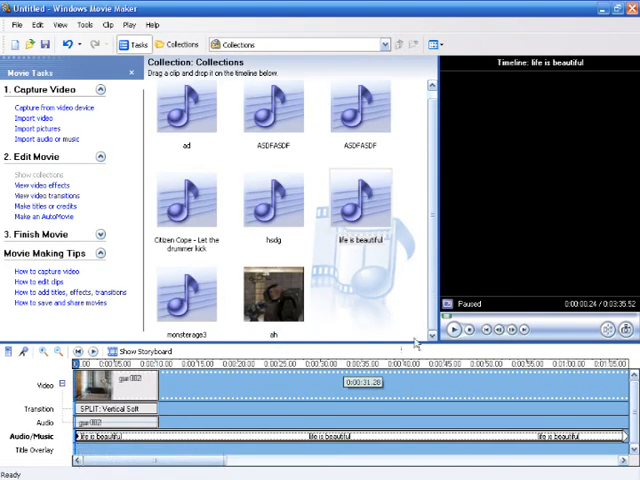
Step: Play back the whole dog movie with its background music in the preview monitor
{"action": "left_click", "coordinate": [451, 329]}
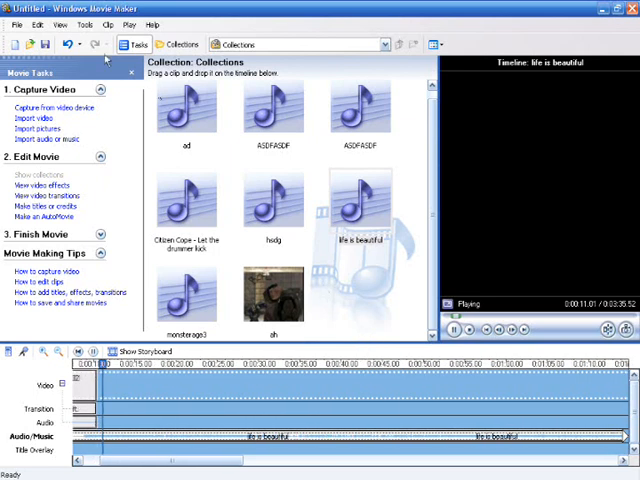
{"action": "left_click", "coordinate": [466, 330]}
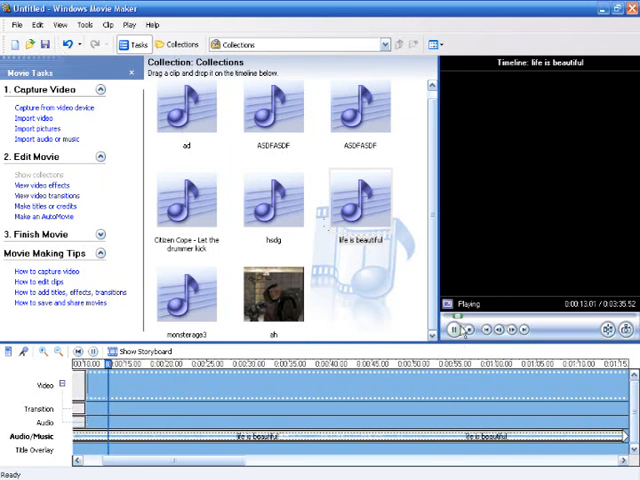